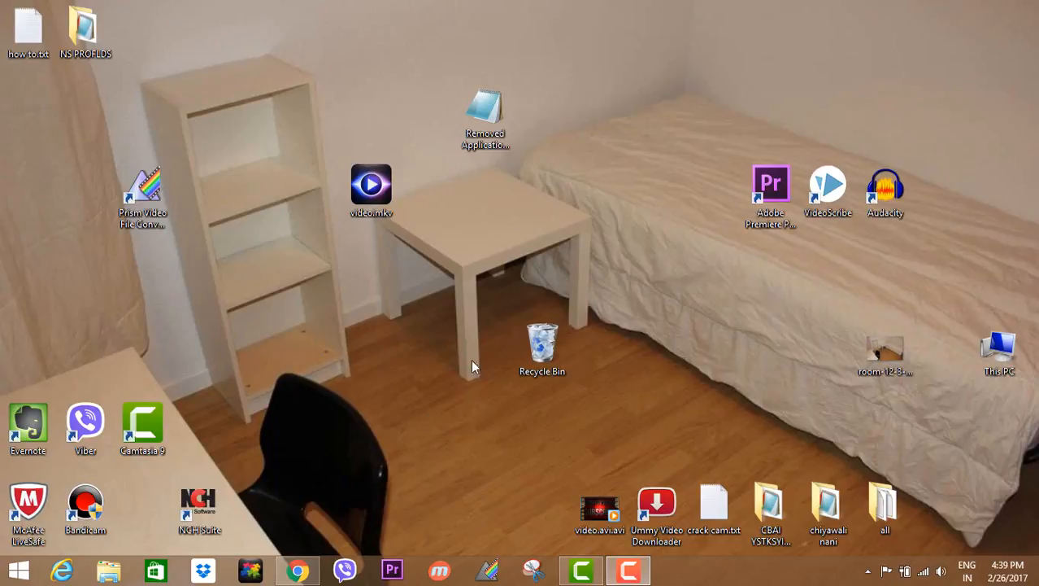
{"action": "mouse_move", "coordinate": [277, 148]}
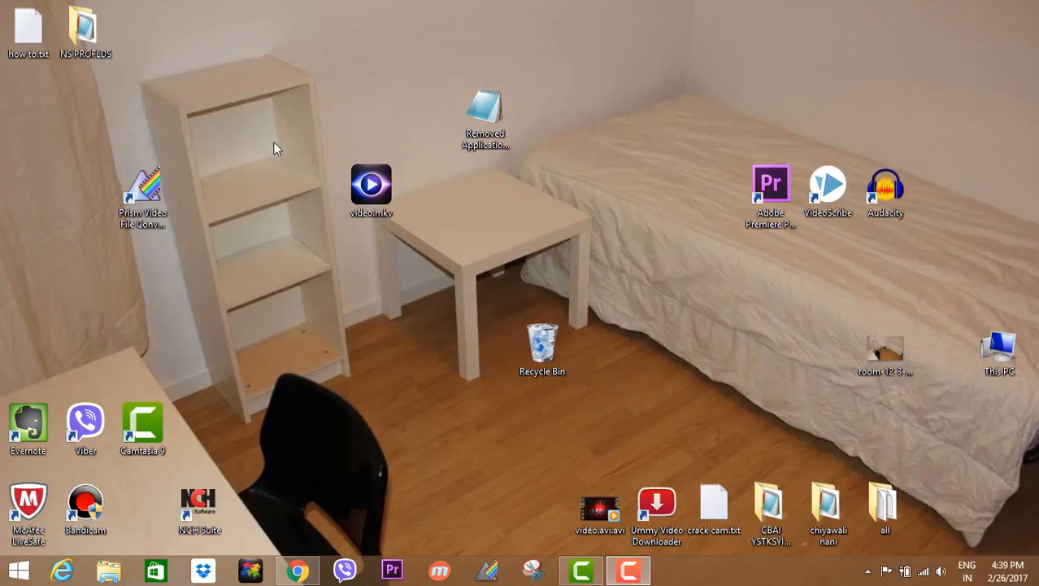
{"action": "mouse_move", "coordinate": [443, 274]}
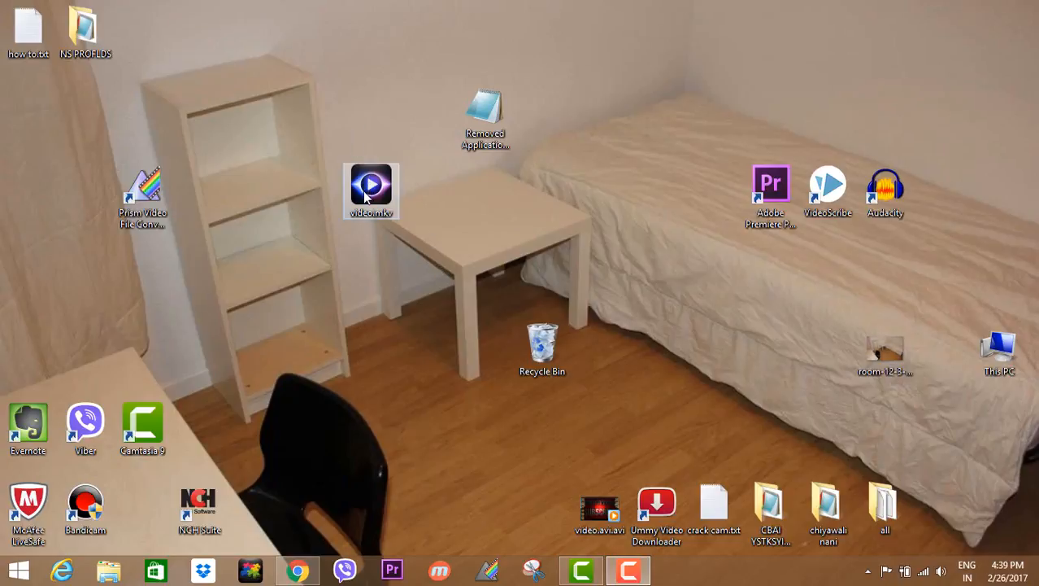
- Move the CyberLink Power Media Player shortcut slightly lower on the desktop
{"action": "left_click_drag", "start_coordinate": [370, 192], "coordinate": [371, 268]}
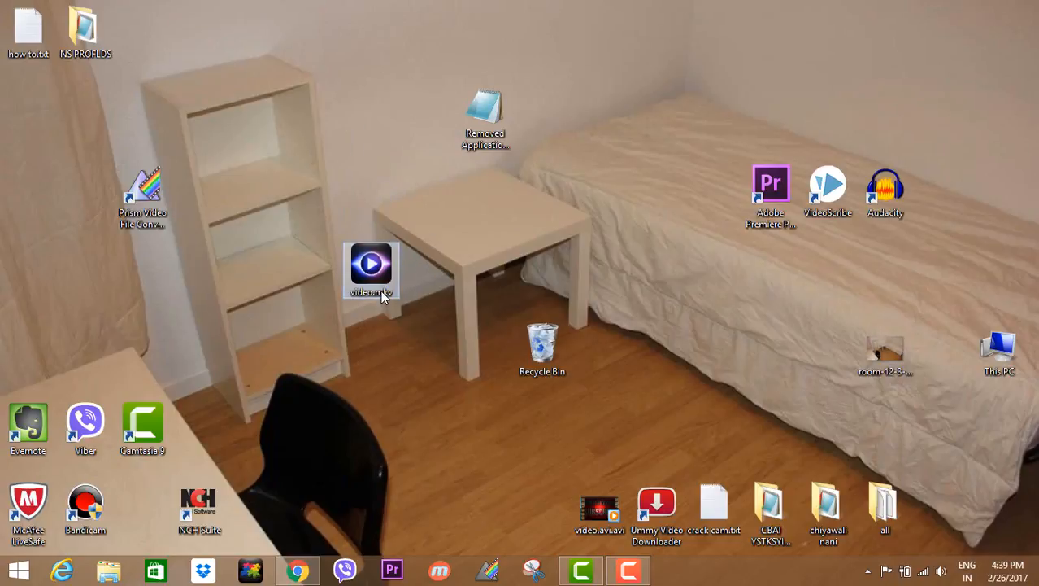
{"action": "double_click", "coordinate": [371, 264]}
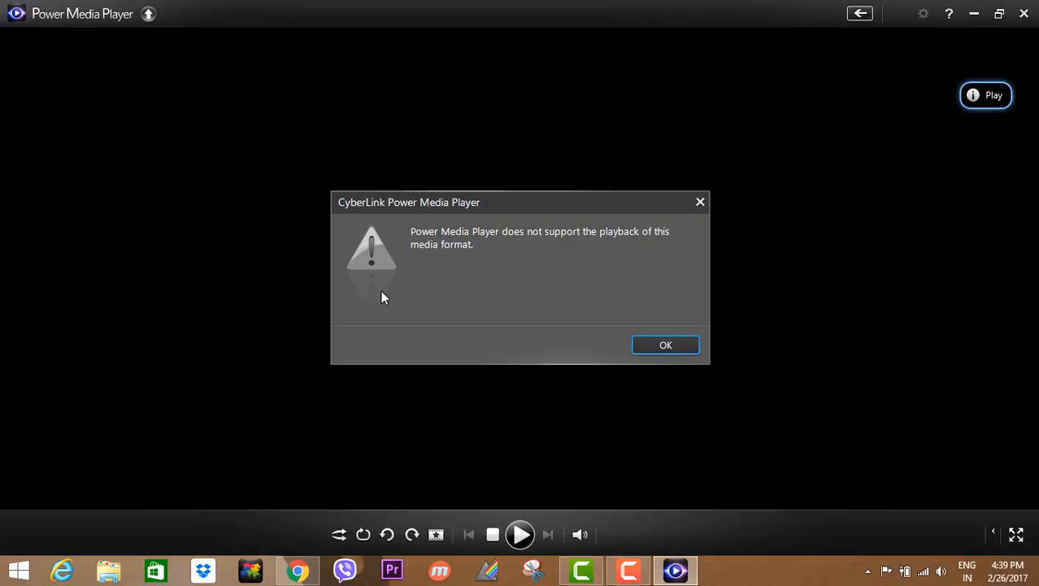
{"action": "mouse_move", "coordinate": [661, 243]}
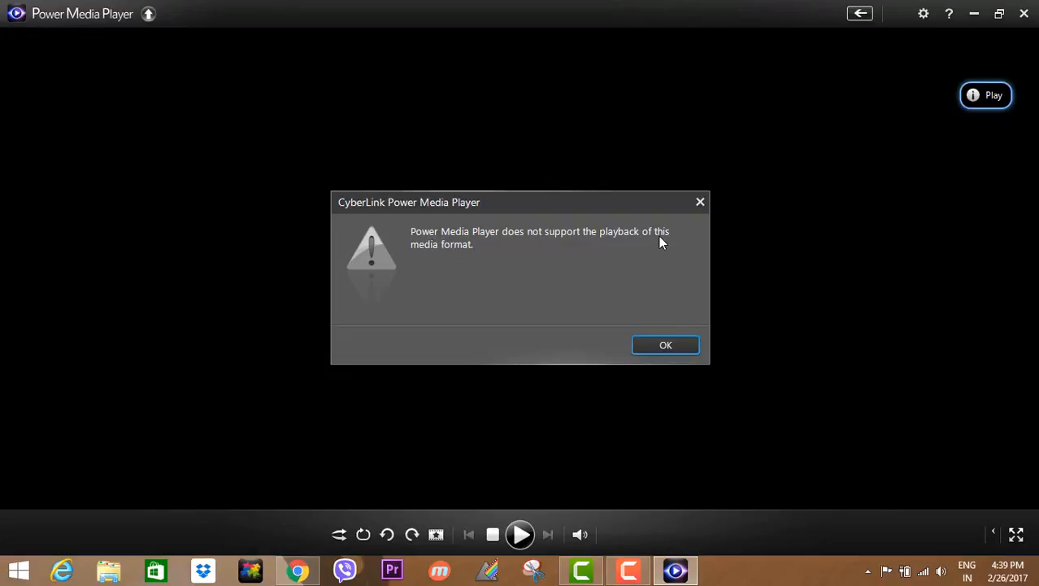
{"action": "left_click", "coordinate": [665, 345]}
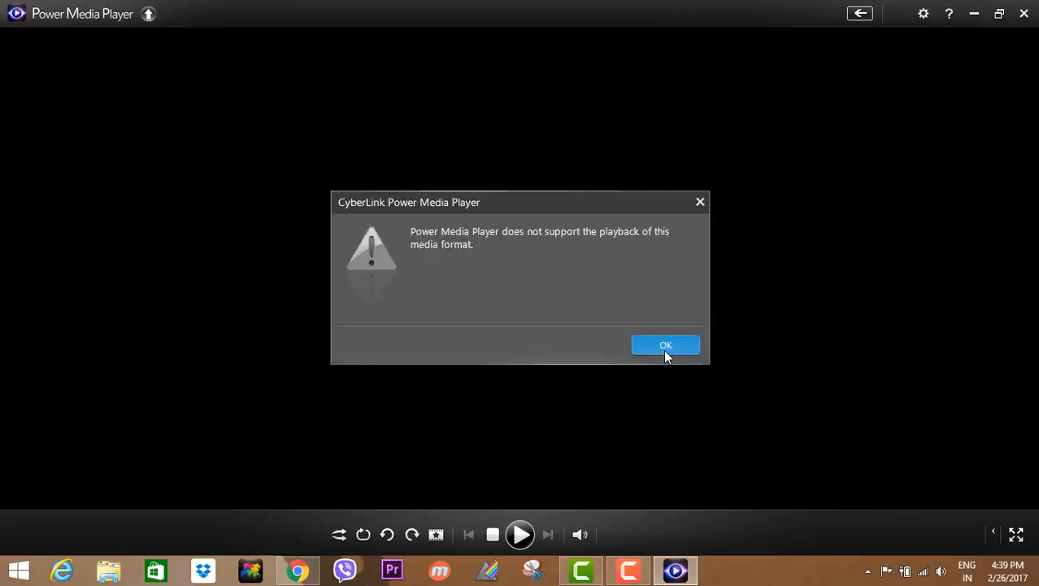
{"action": "left_click", "coordinate": [665, 345]}
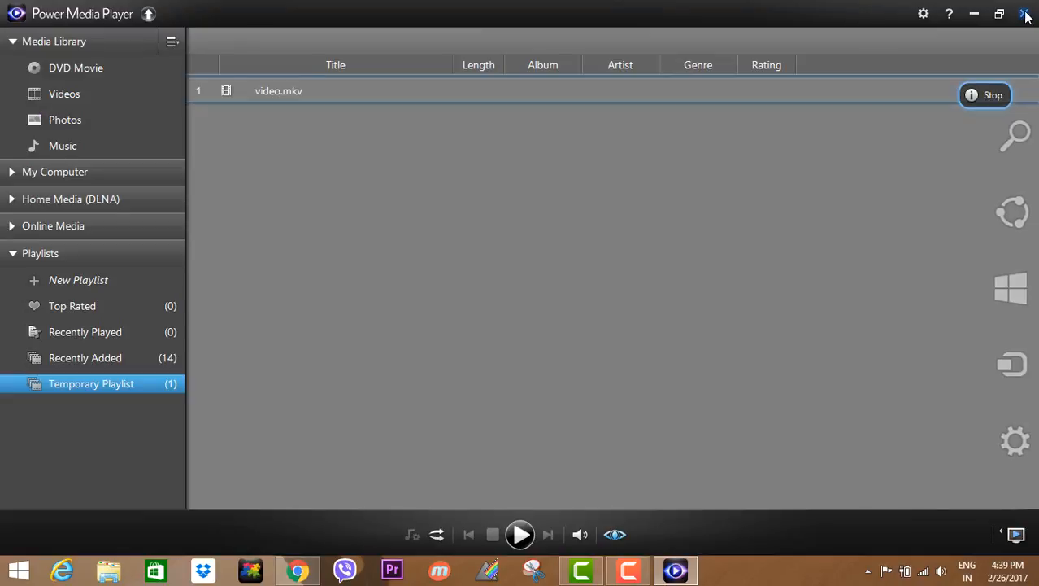
{"action": "left_click", "coordinate": [1027, 13]}
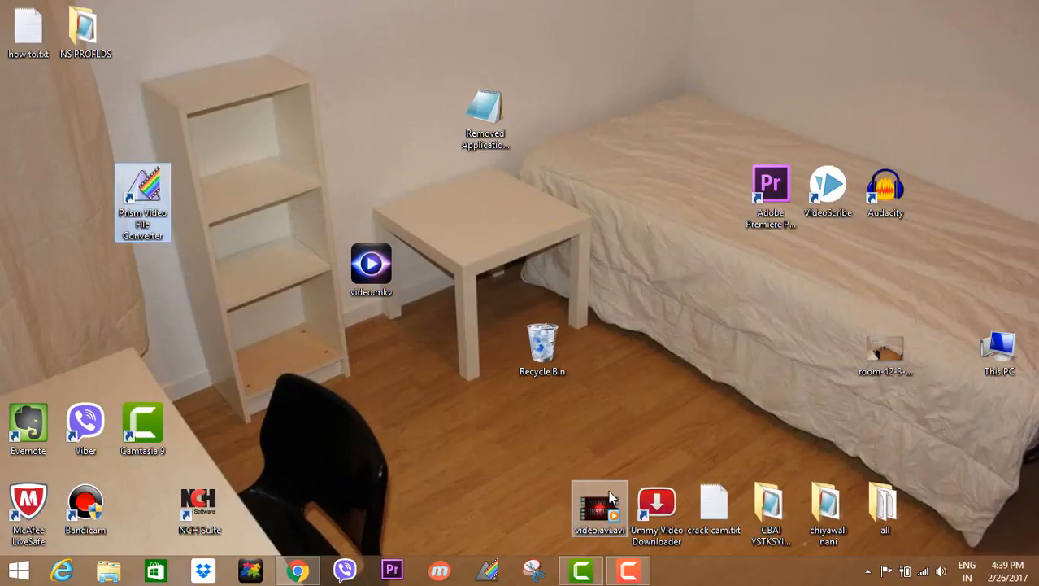
{"action": "left_click", "coordinate": [296, 569]}
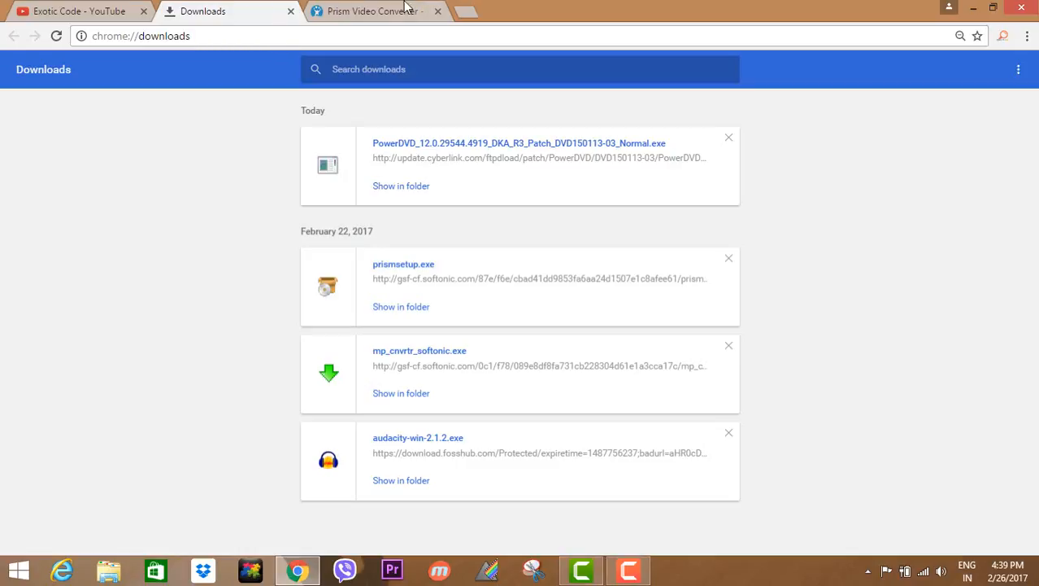
{"action": "left_click", "coordinate": [372, 10]}
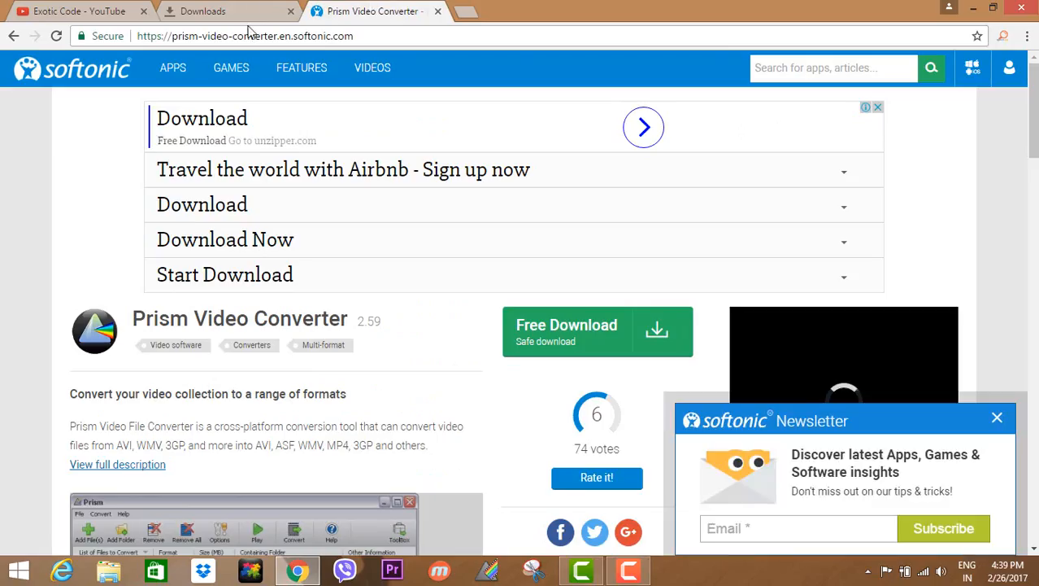
{"action": "mouse_move", "coordinate": [398, 155]}
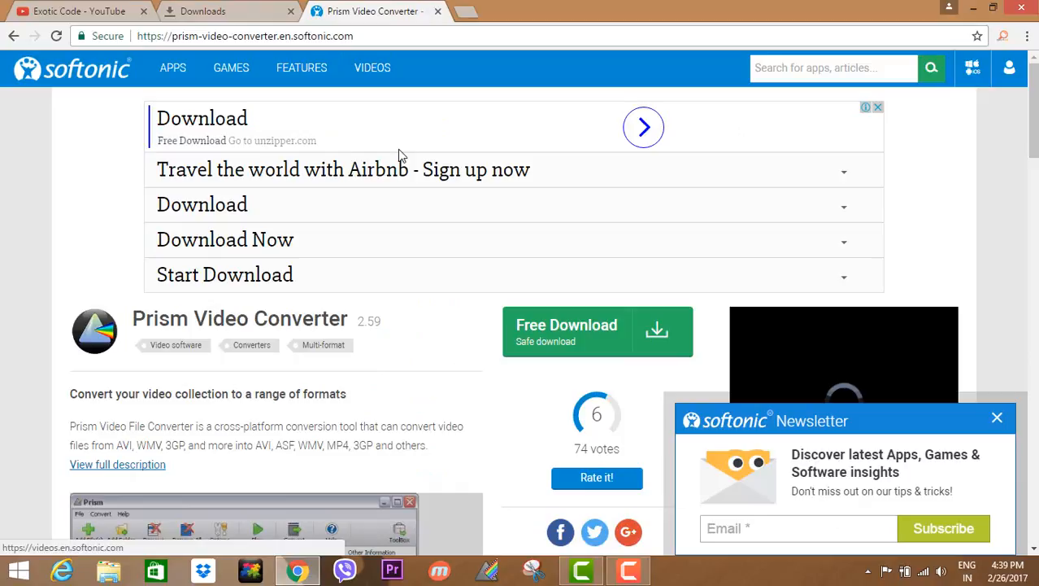
{"action": "mouse_move", "coordinate": [659, 351]}
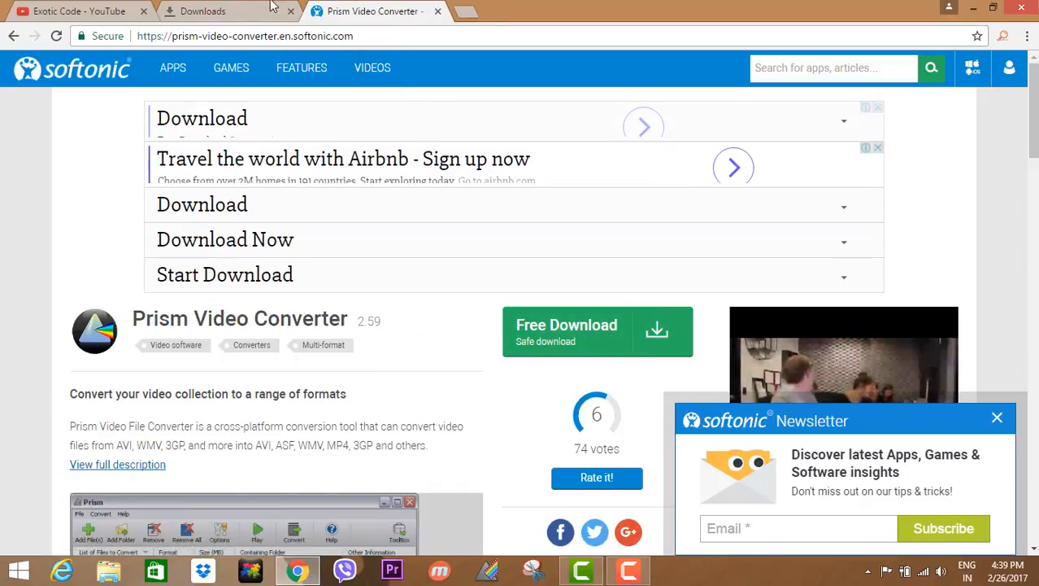
{"action": "left_click", "coordinate": [201, 10]}
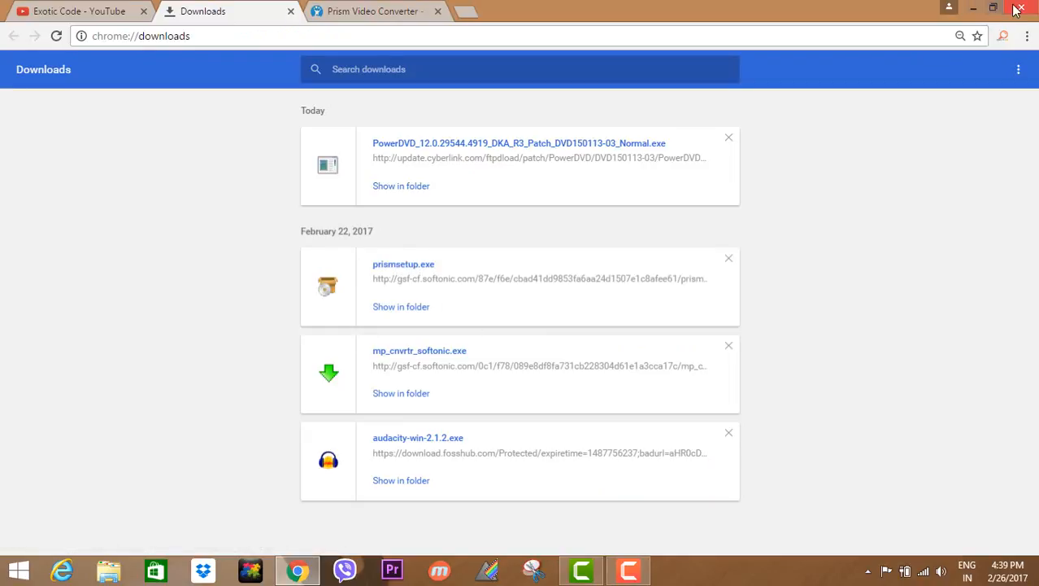
{"action": "left_click", "coordinate": [1020, 10]}
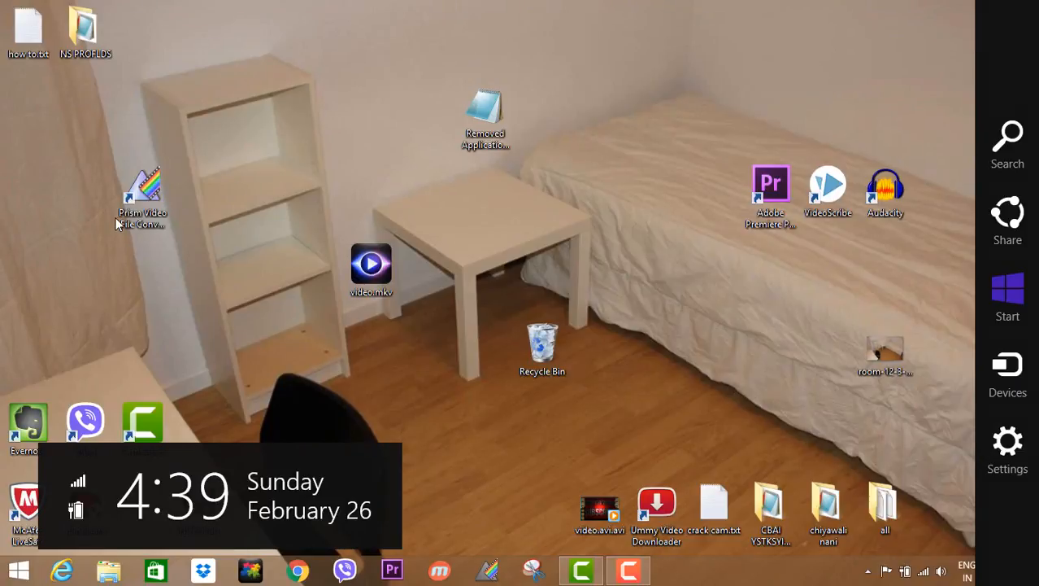
- Launch Prism Video Converter from its desktop shortcut
{"action": "double_click", "coordinate": [143, 195]}
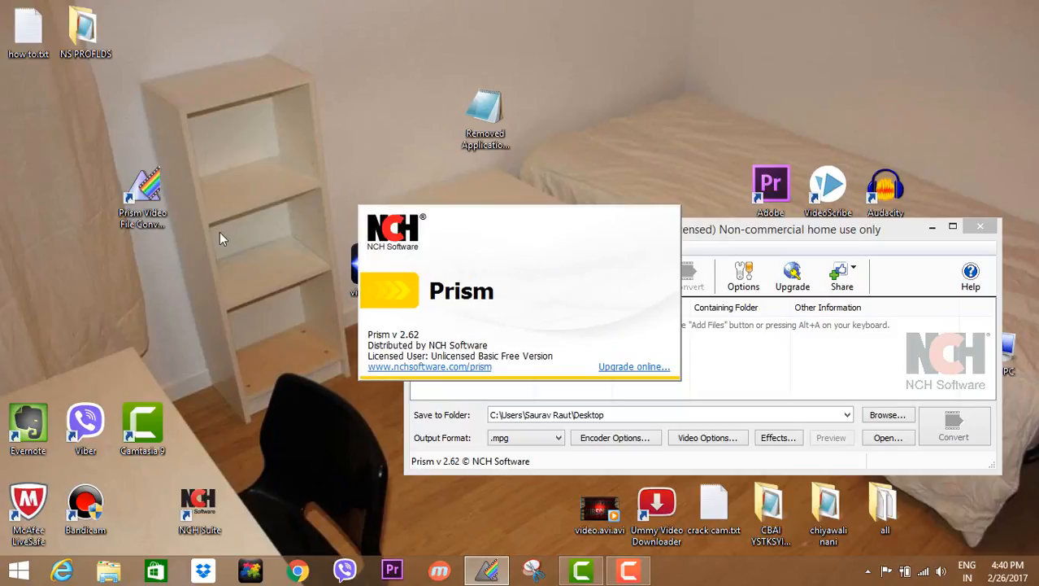
{"action": "mouse_move", "coordinate": [599, 428]}
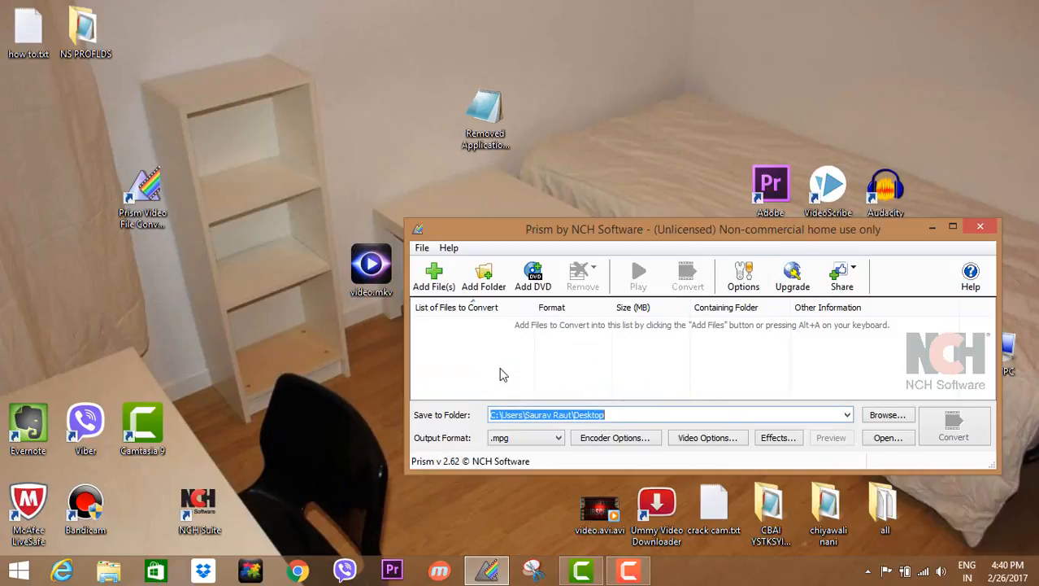
{"action": "mouse_move", "coordinate": [594, 371]}
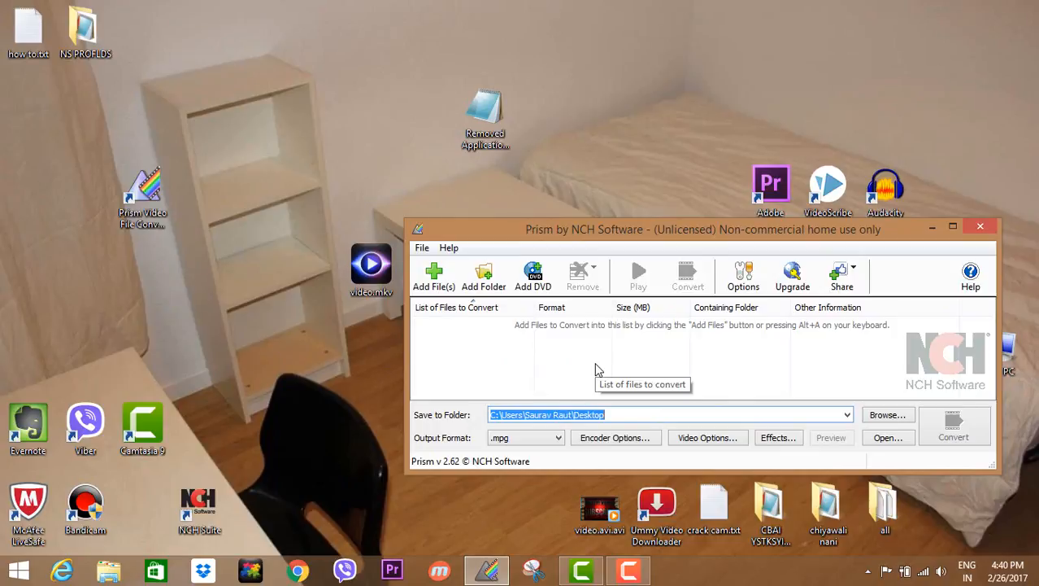
{"action": "mouse_move", "coordinate": [422, 296]}
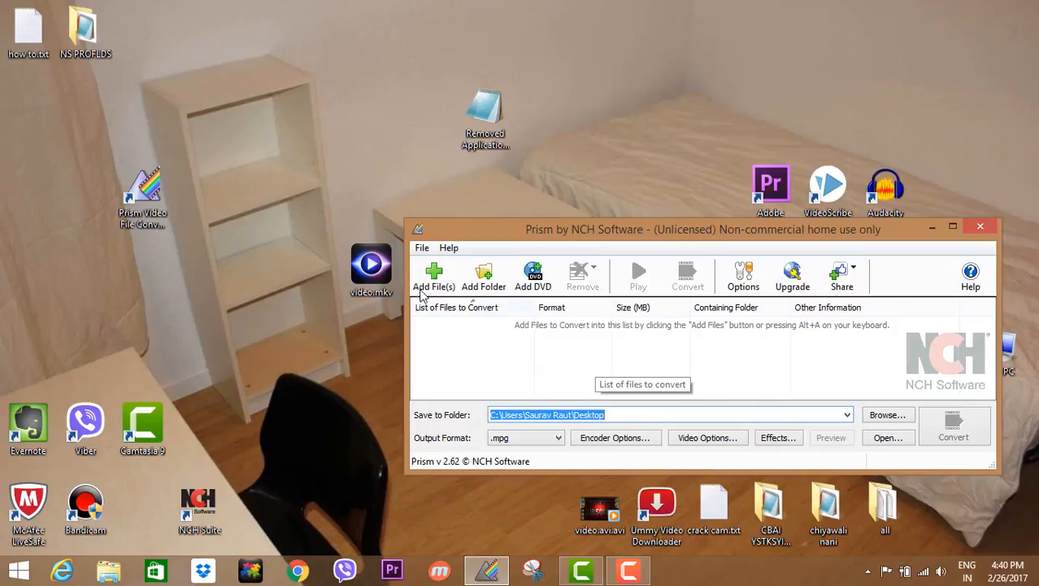
{"action": "mouse_move", "coordinate": [508, 354]}
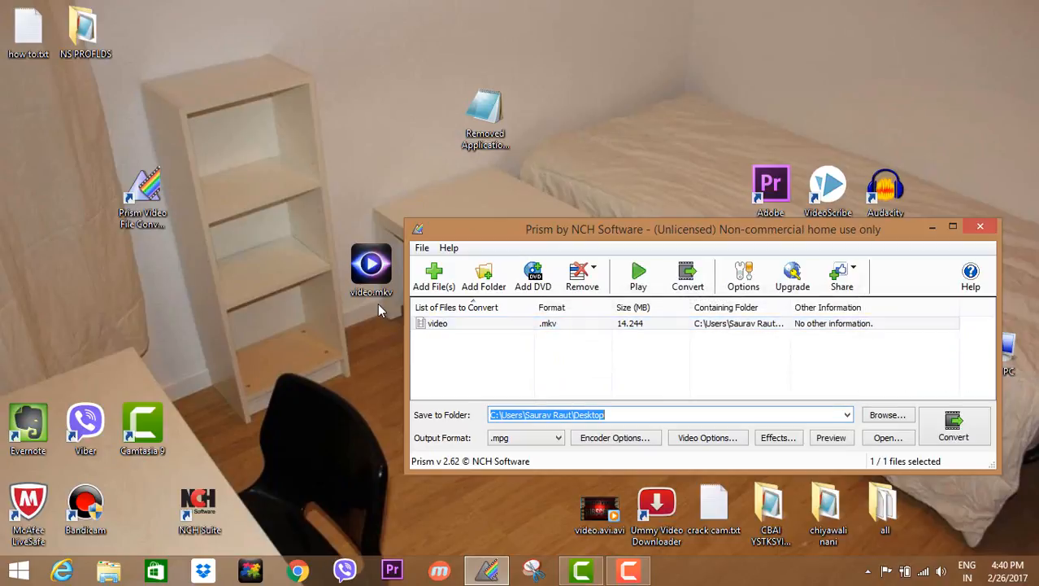
{"action": "mouse_move", "coordinate": [544, 454]}
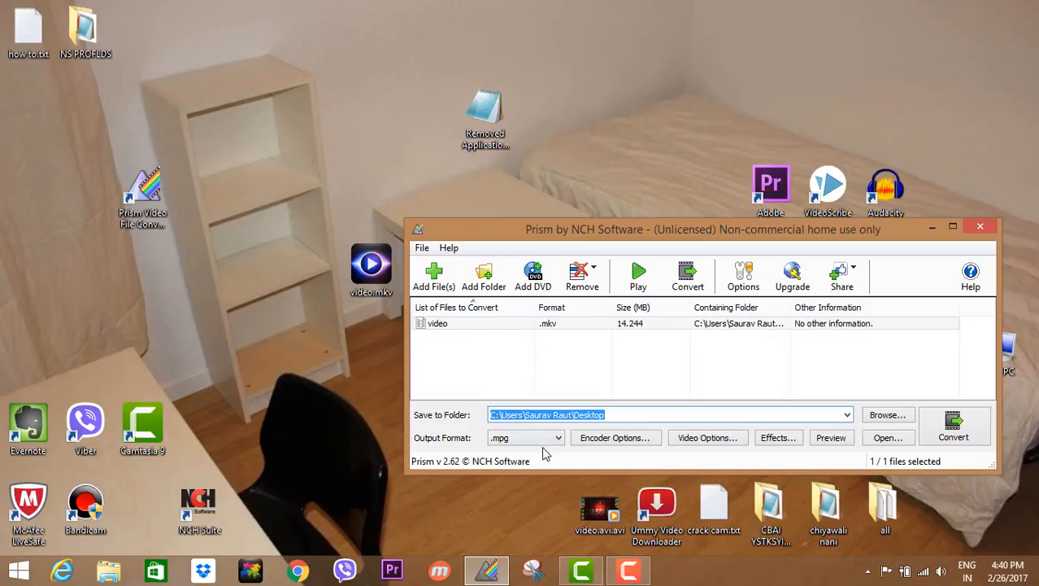
- Choose .avi from the Output Format list for video.mkv
{"action": "left_click", "coordinate": [560, 438]}
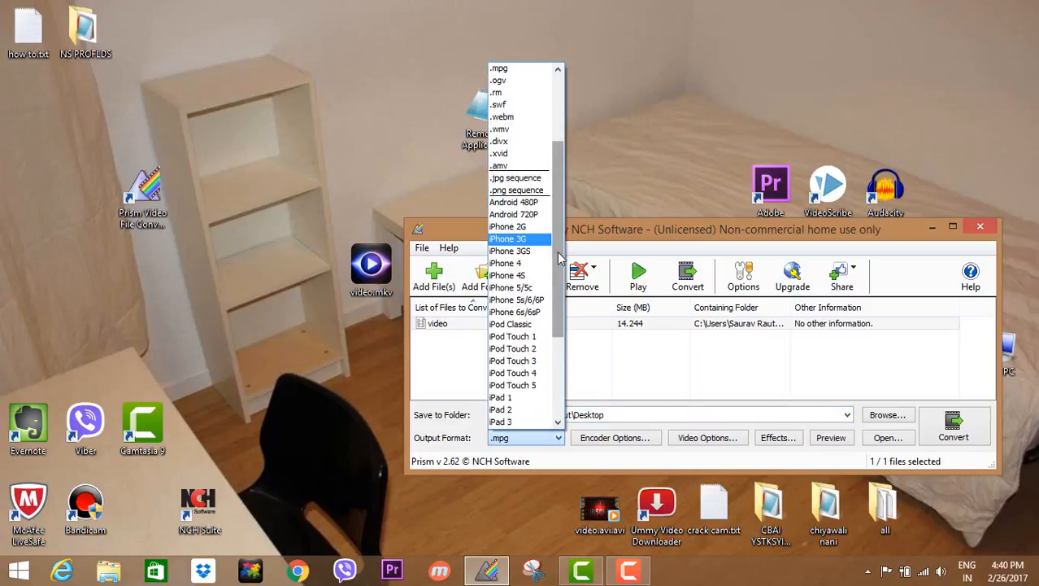
{"action": "scroll", "scroll_direction": "up", "scroll_amount": 3}
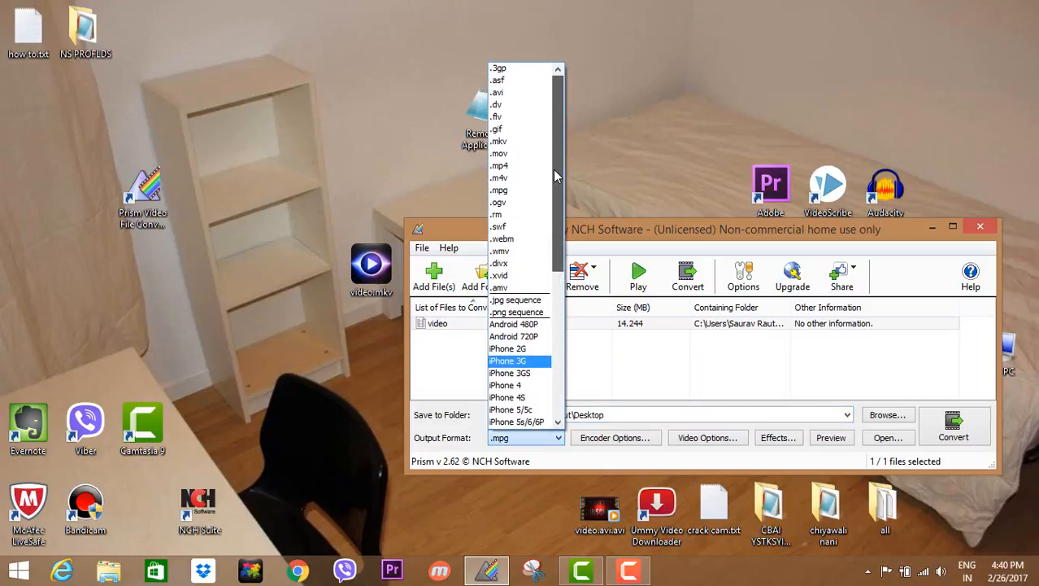
{"action": "left_click", "coordinate": [498, 91]}
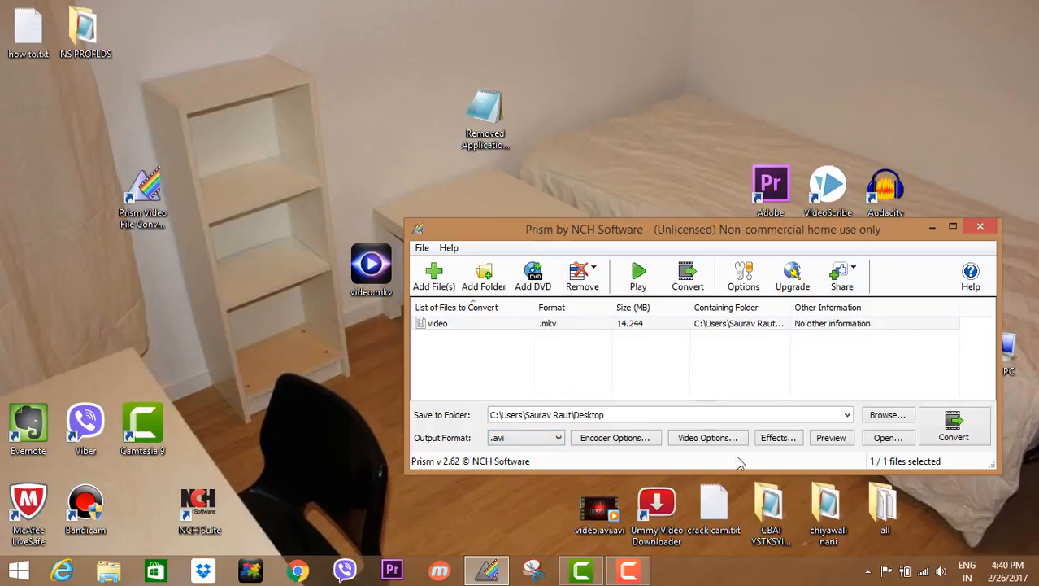
{"action": "mouse_move", "coordinate": [626, 403]}
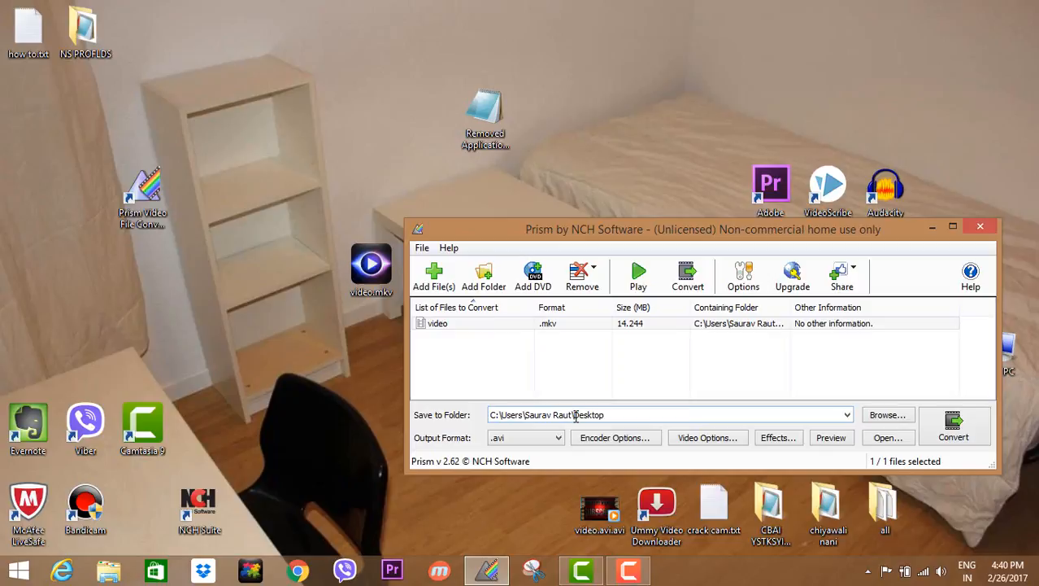
{"action": "mouse_move", "coordinate": [953, 426]}
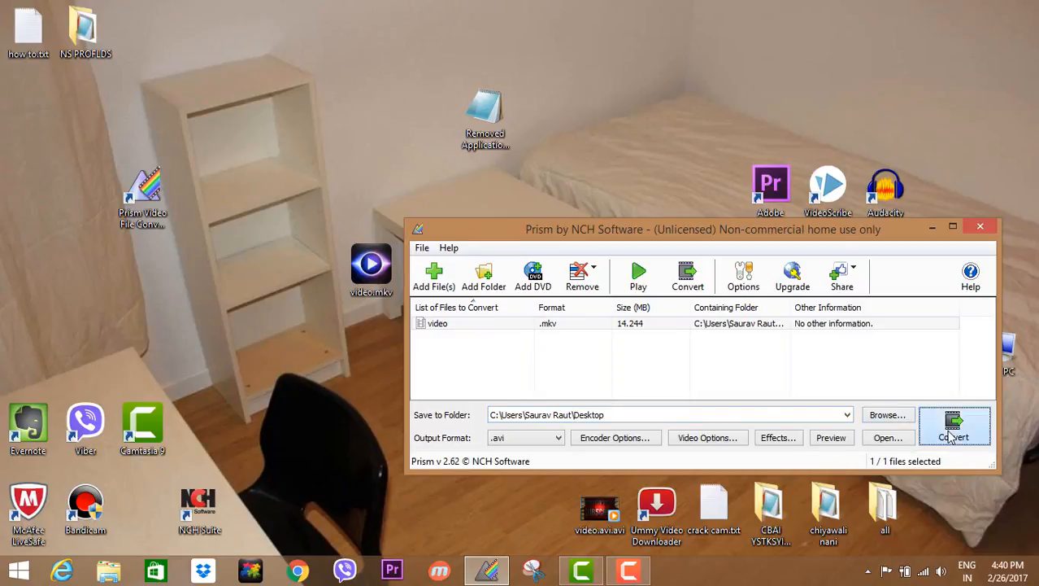
- Convert video.mkv so it is saved as video.avi on the desktop
{"action": "left_click", "coordinate": [953, 426]}
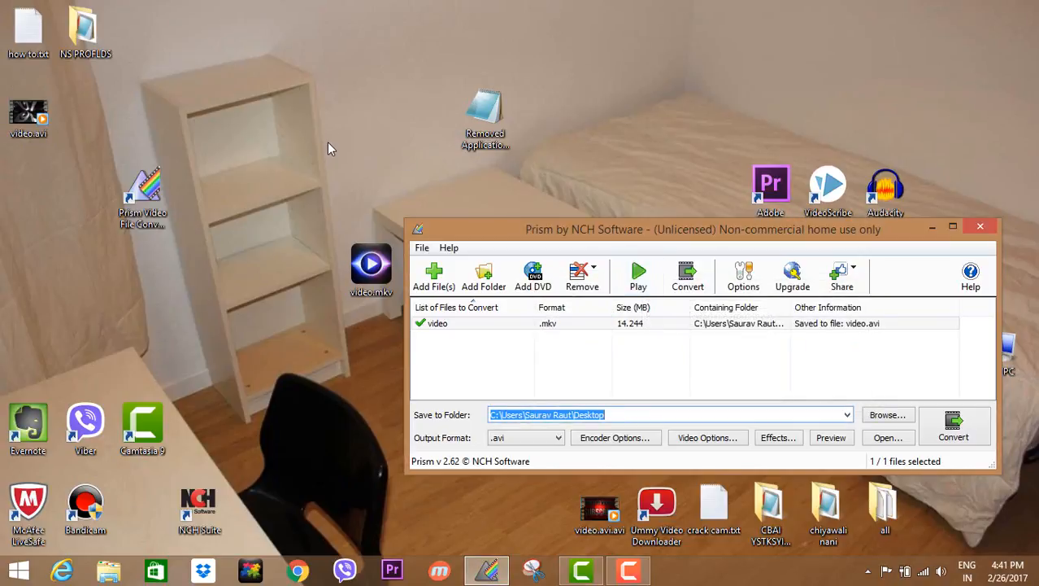
{"action": "mouse_move", "coordinate": [30, 114]}
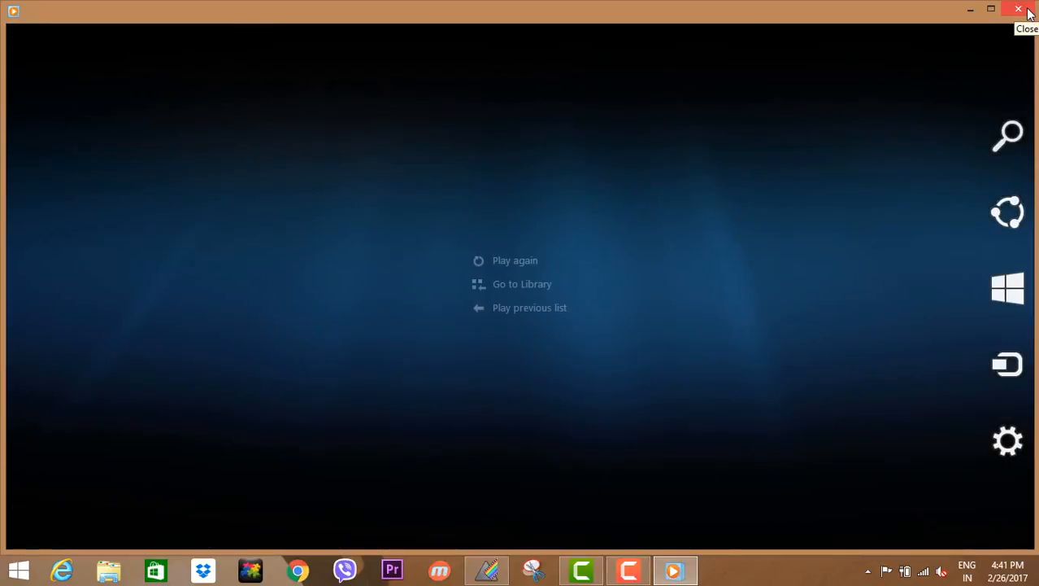
{"action": "left_click", "coordinate": [1018, 10]}
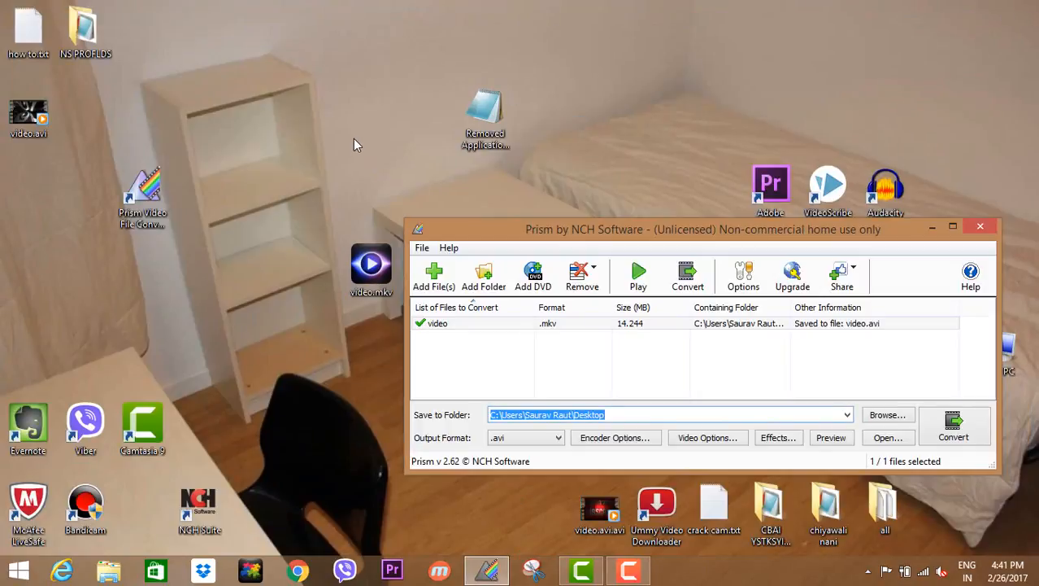
- Move the Prism window higher on the screen by its title bar
{"action": "left_click_drag", "start_coordinate": [703, 228], "coordinate": [703, 124]}
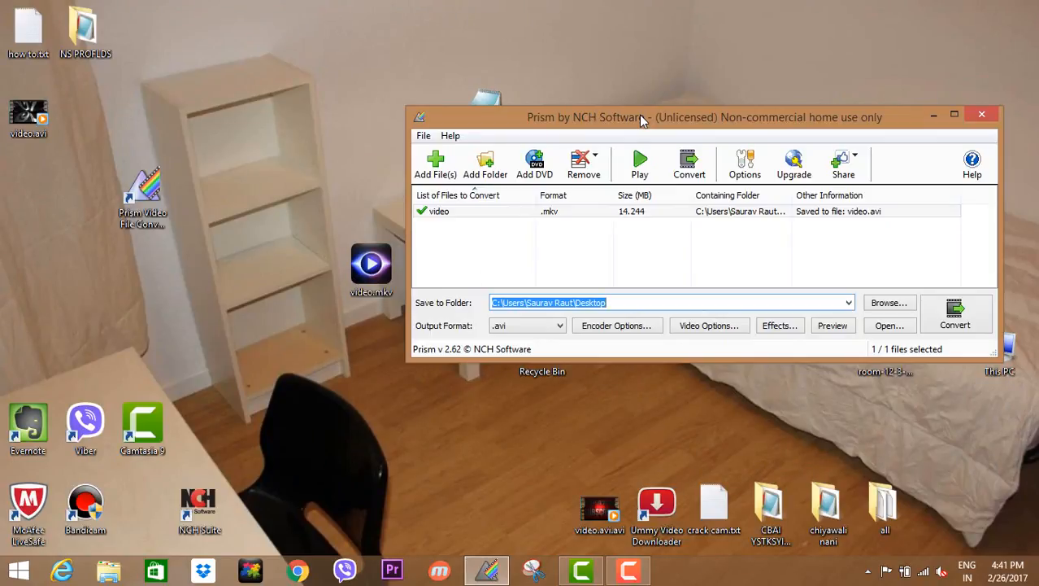
{"action": "mouse_move", "coordinate": [638, 292]}
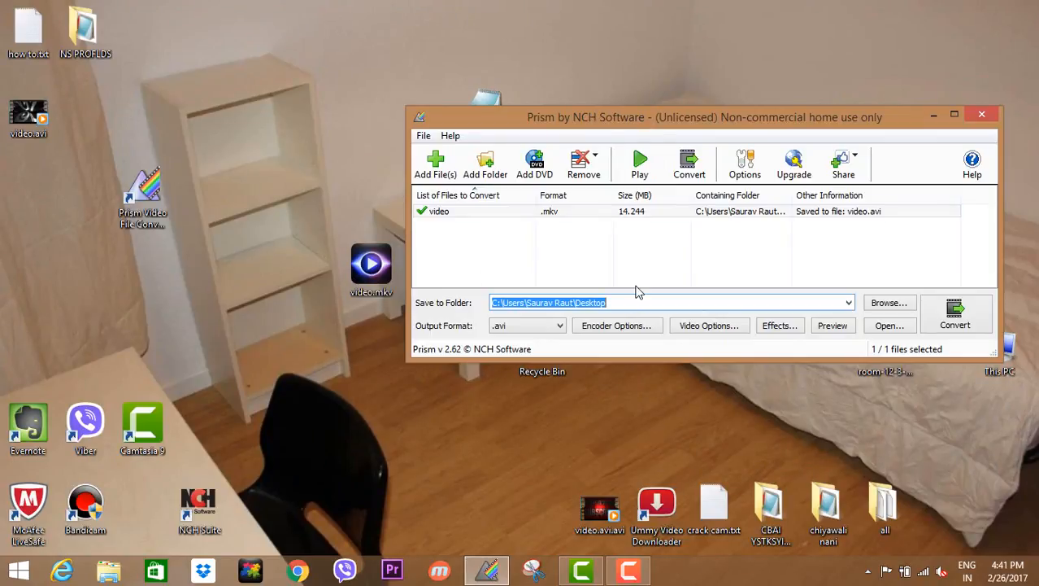